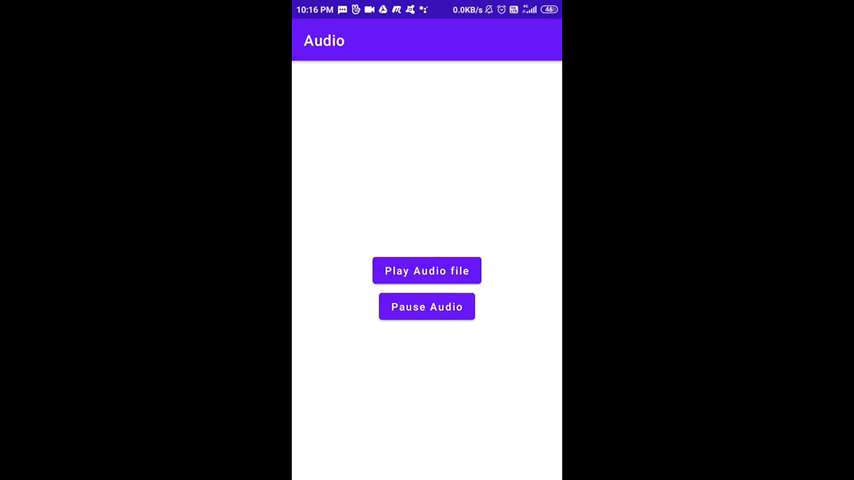
Step: Play then pause the audio, return to the home screen, and launch VideoDemo
left_click(427, 271)
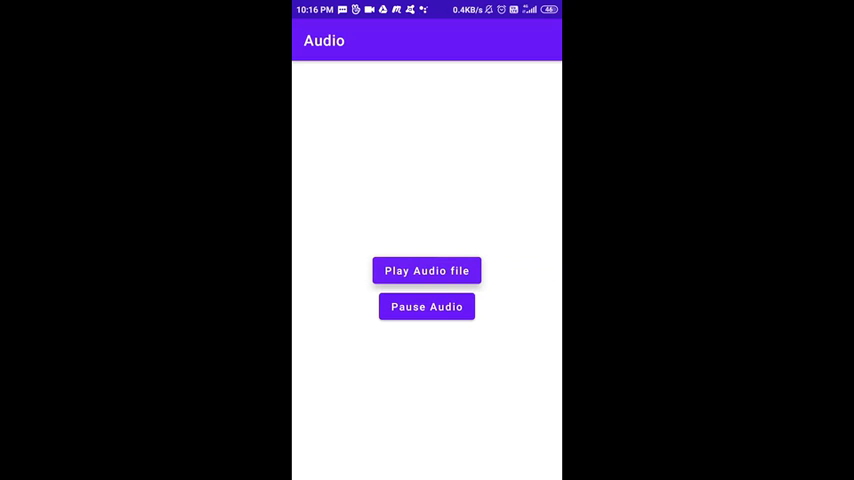
left_click(426, 270)
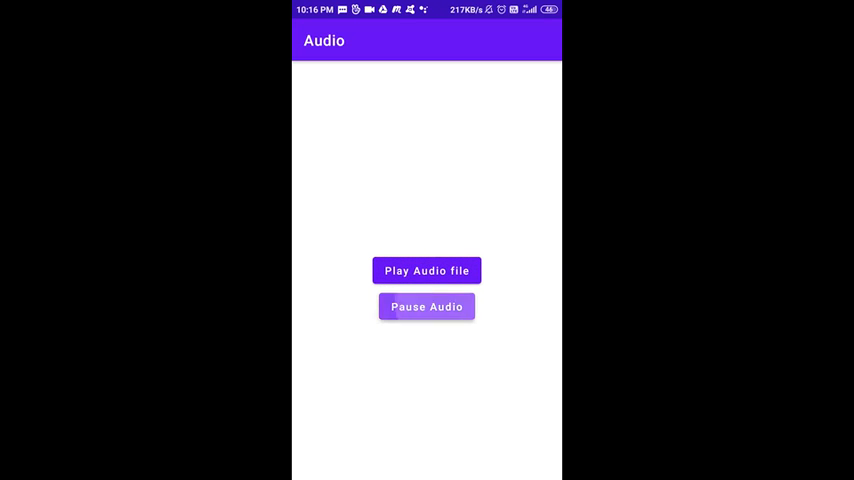
key("Home")
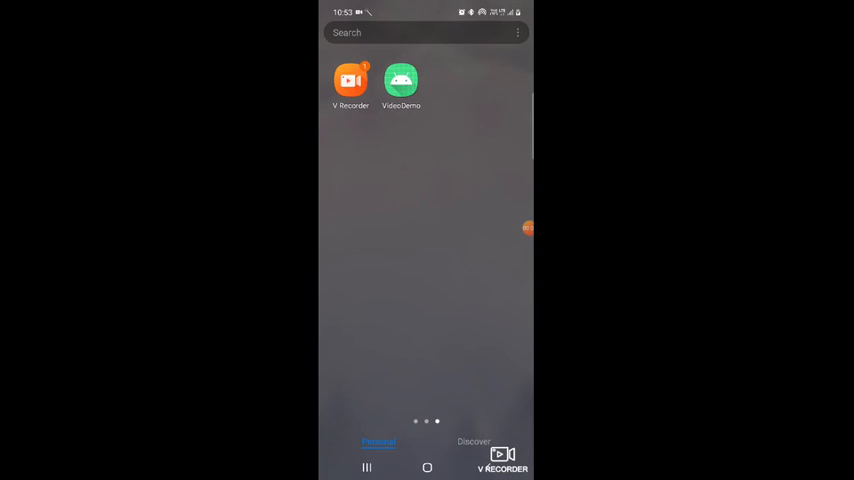
left_click(401, 80)
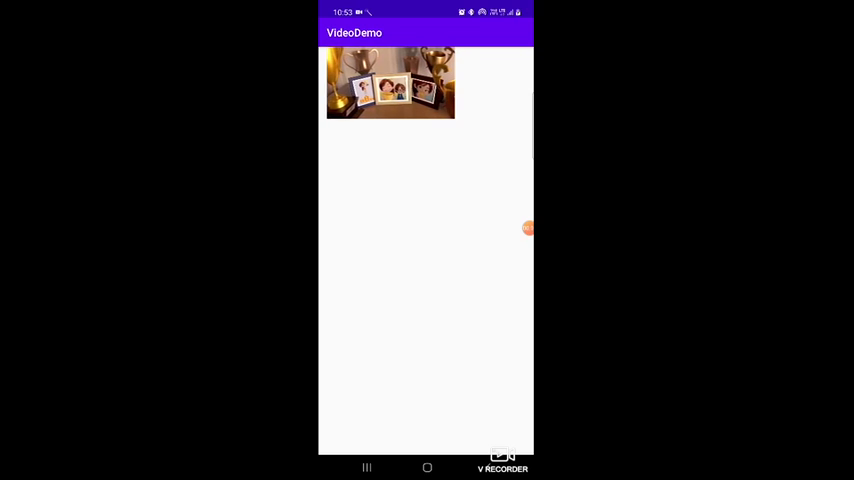